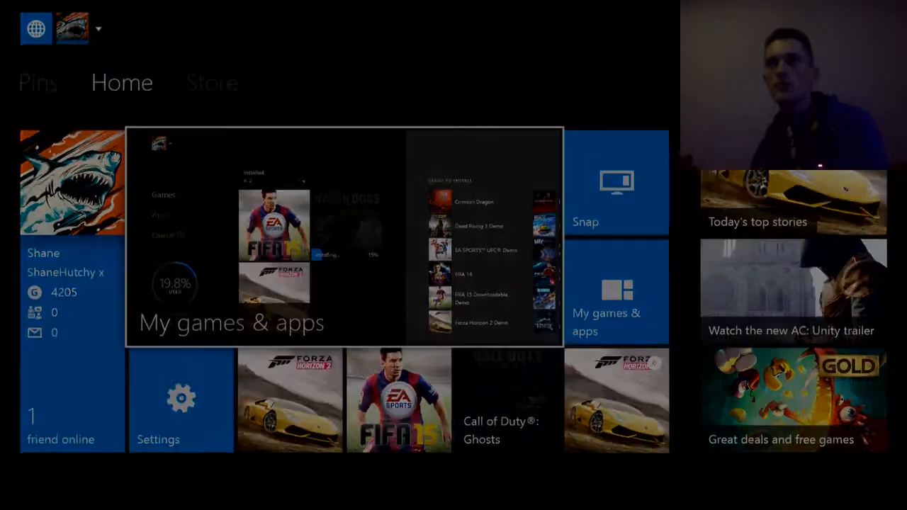
Step: Show the options menu for the Settings tile on the Home screen
{"action": "left_click", "coordinate": [181, 400]}
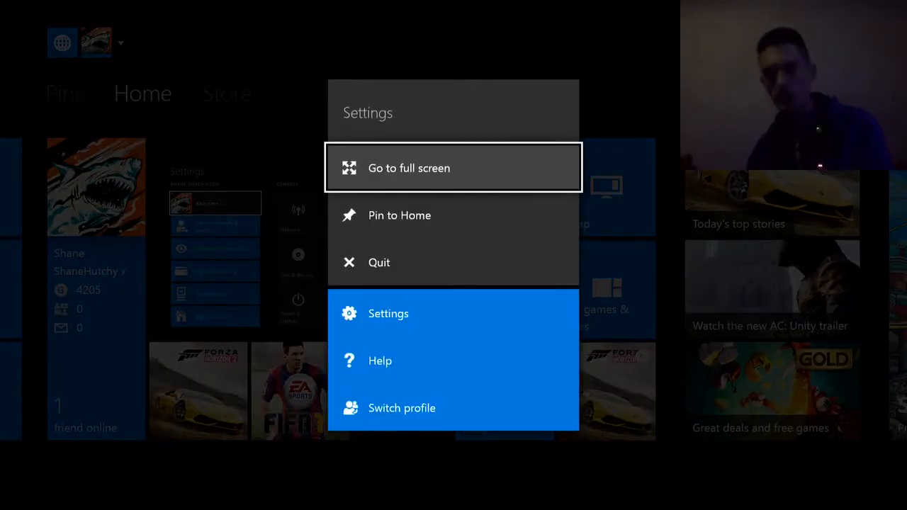
Step: Go full screen in Settings and reach System > Language & location
{"action": "left_click", "coordinate": [388, 313]}
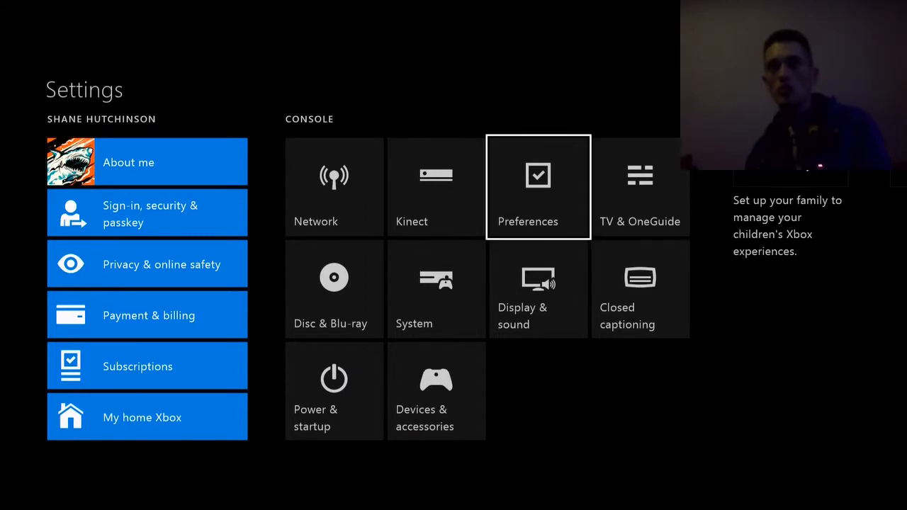
{"action": "left_click", "coordinate": [538, 187]}
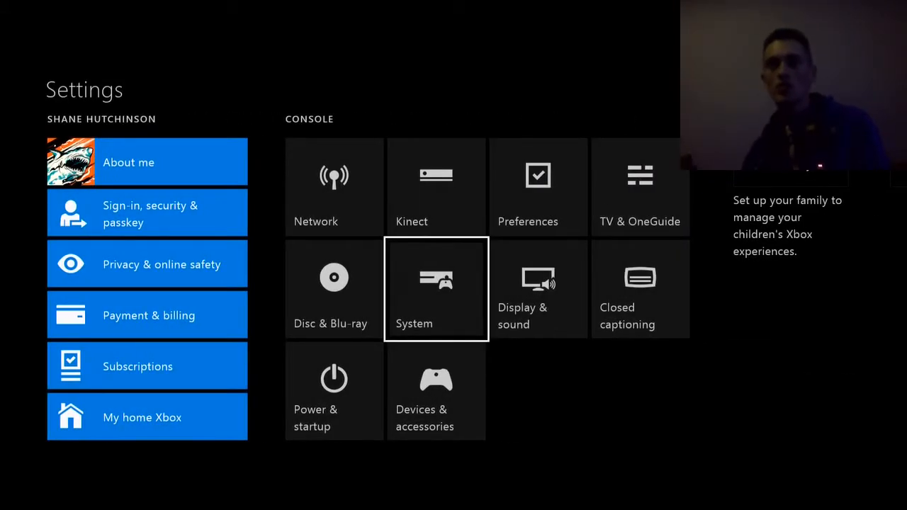
{"action": "left_click", "coordinate": [437, 289]}
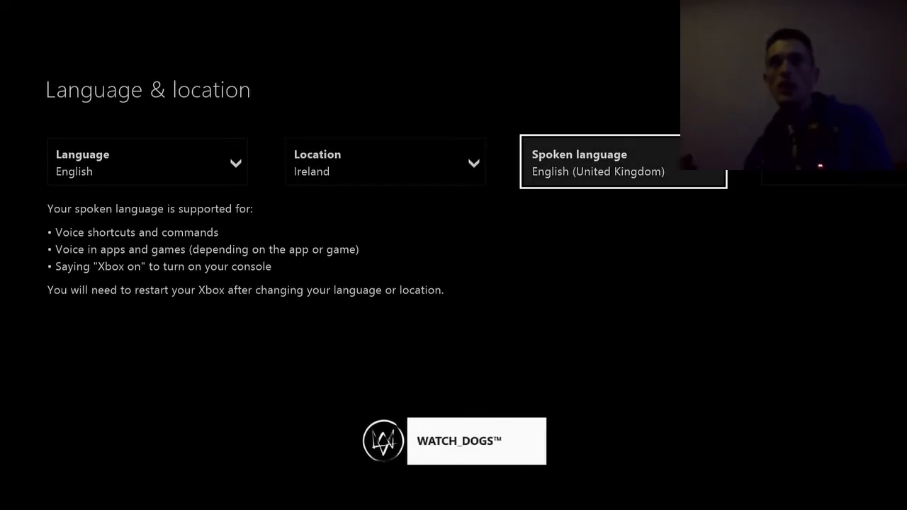
Step: Set Spoken language from None back to English (United Kingdom) via the dropdown
{"action": "left_click", "coordinate": [622, 161]}
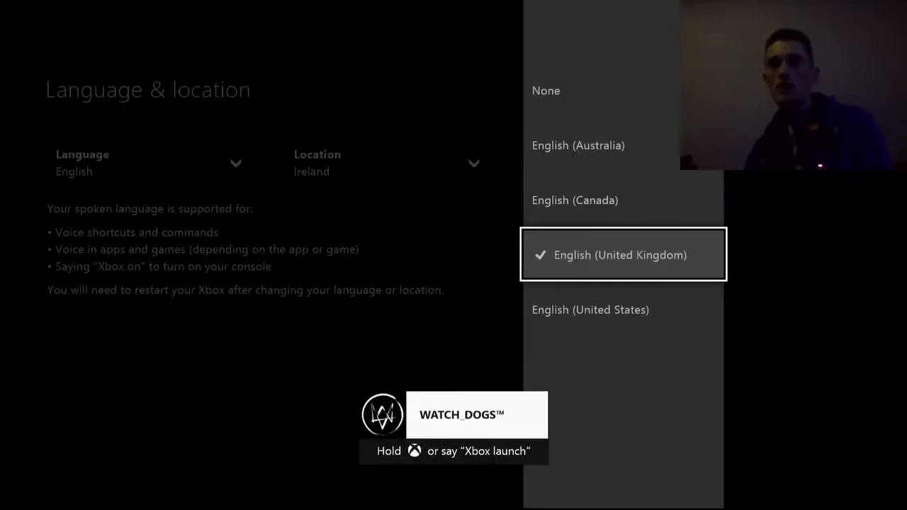
{"action": "left_click", "coordinate": [624, 255]}
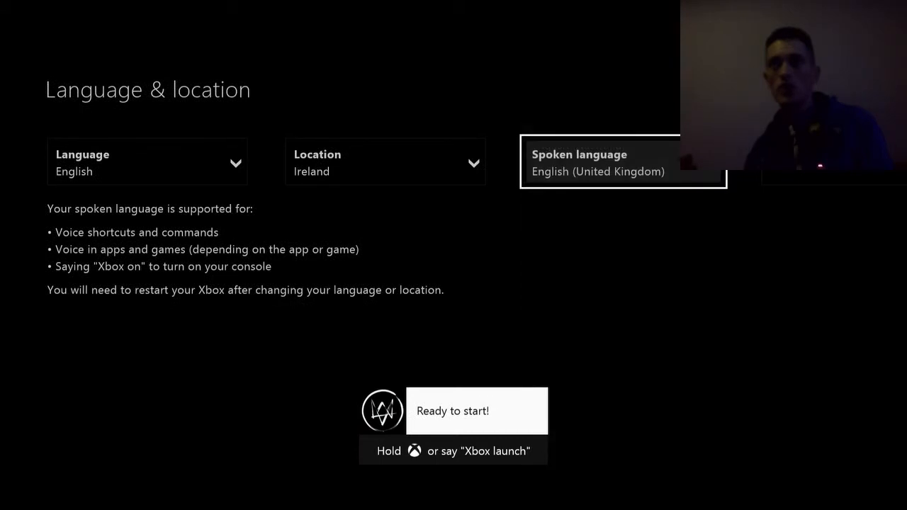
{"action": "left_click", "coordinate": [624, 161]}
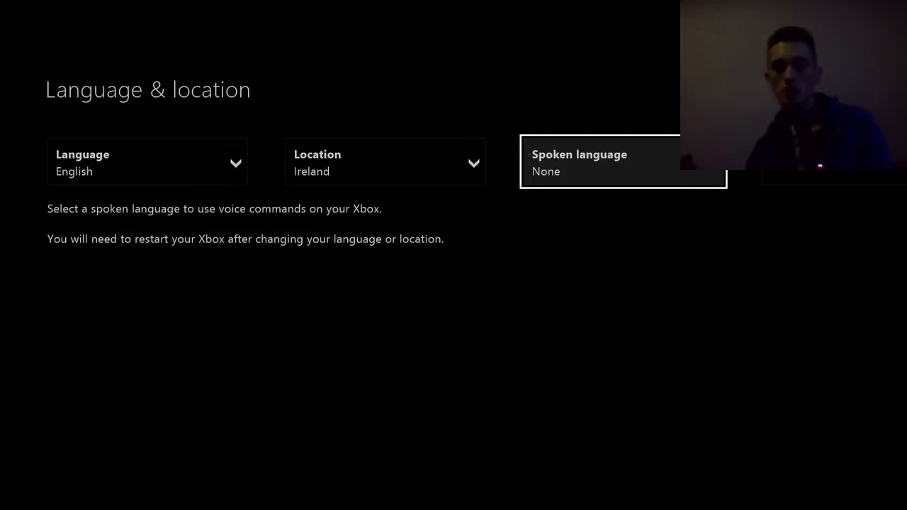
{"action": "left_click", "coordinate": [622, 162]}
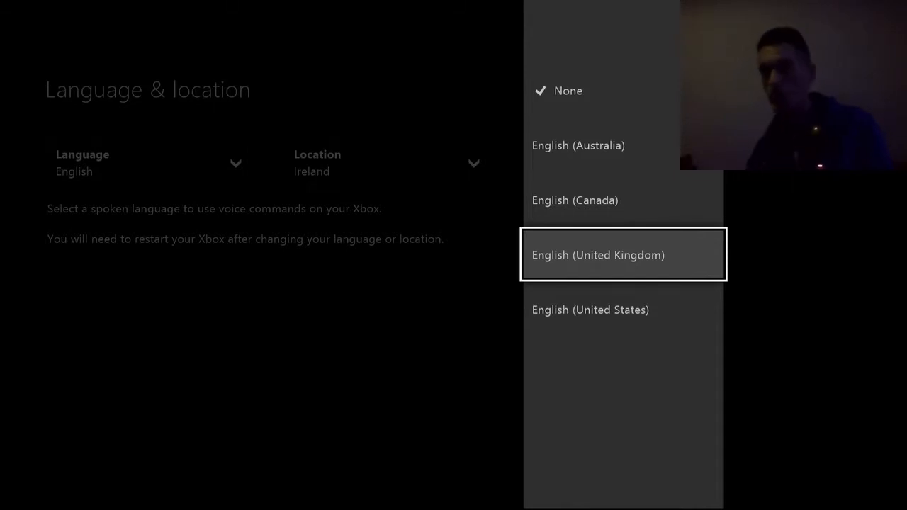
{"action": "left_click", "coordinate": [598, 255]}
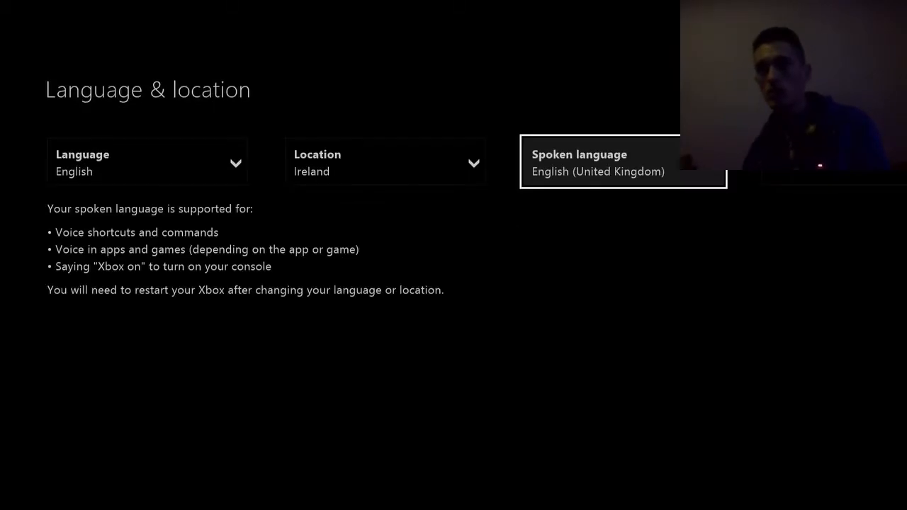